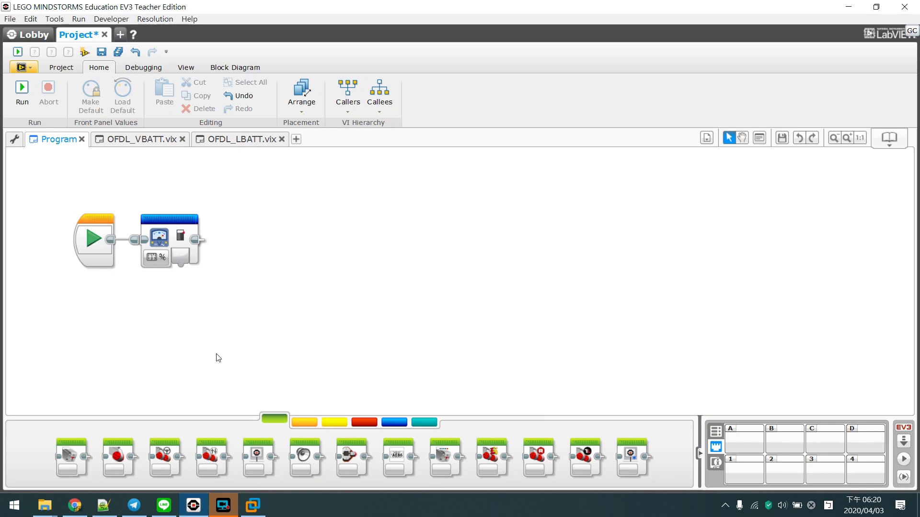
{"action": "mouse_move", "coordinate": [160, 244]}
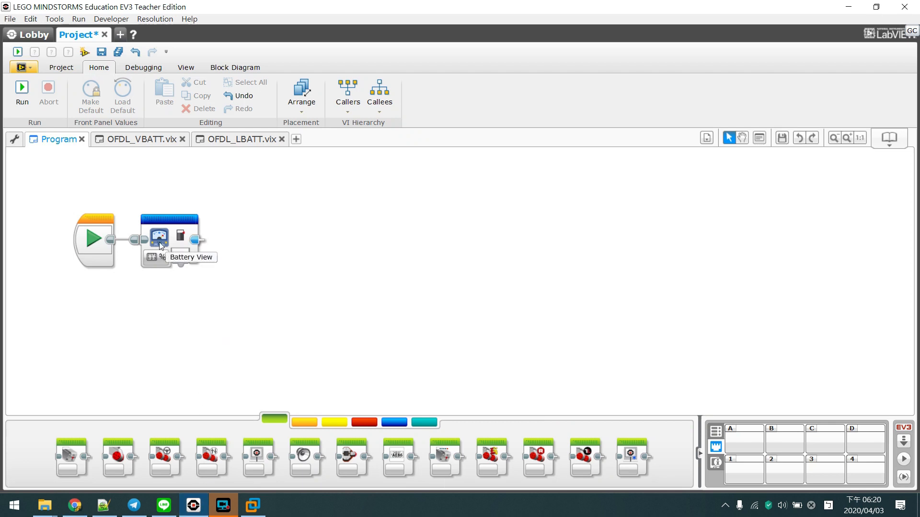
Check the battery block's voltage and level modes, then scroll the OFDL Battery View article to its Operation Sample
{"action": "left_click", "coordinate": [158, 256]}
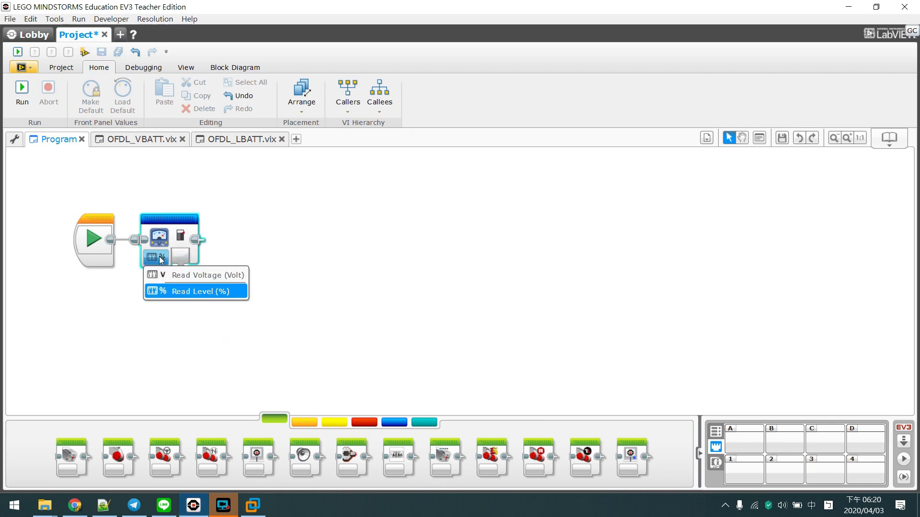
{"action": "mouse_move", "coordinate": [217, 275]}
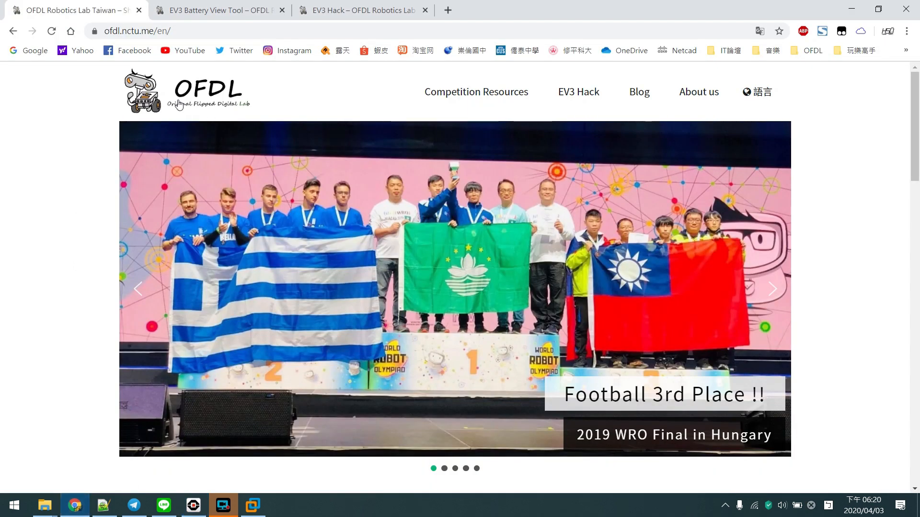
{"action": "left_click", "coordinate": [217, 10]}
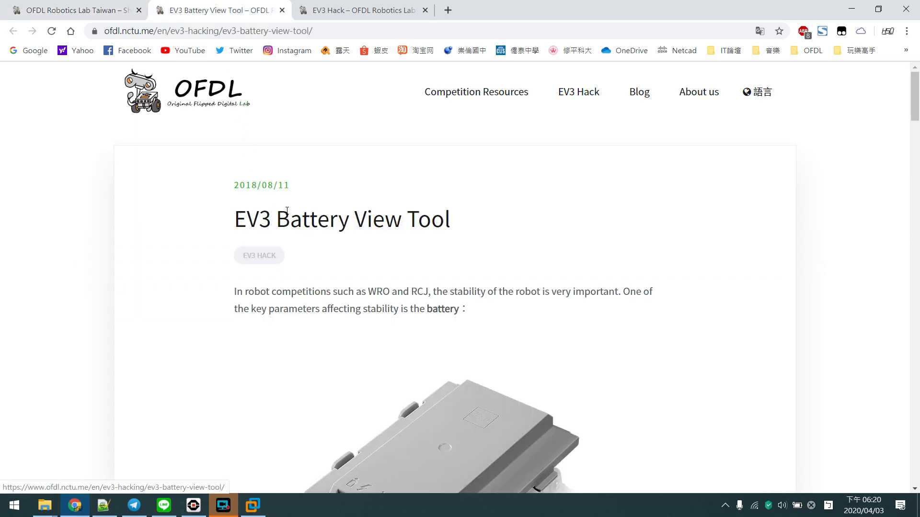
{"action": "mouse_move", "coordinate": [403, 212]}
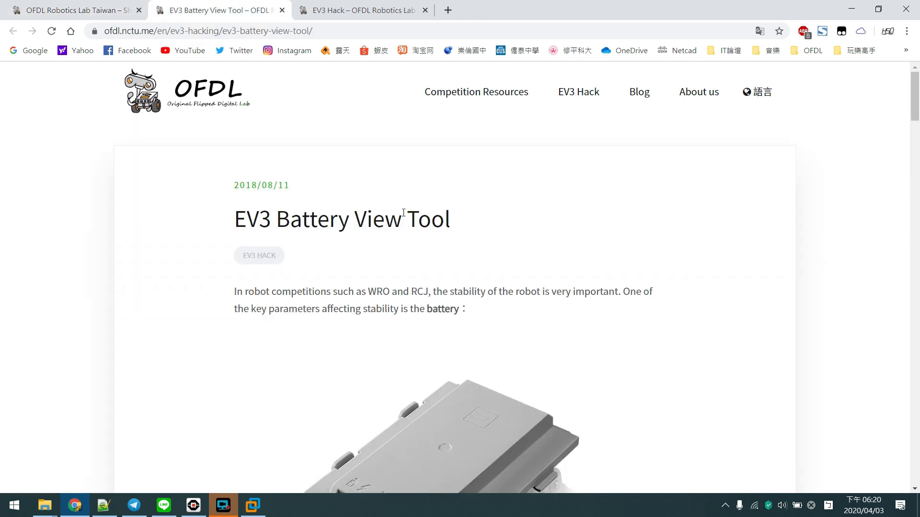
{"action": "scroll", "scroll_direction": "down", "scroll_amount": 3}
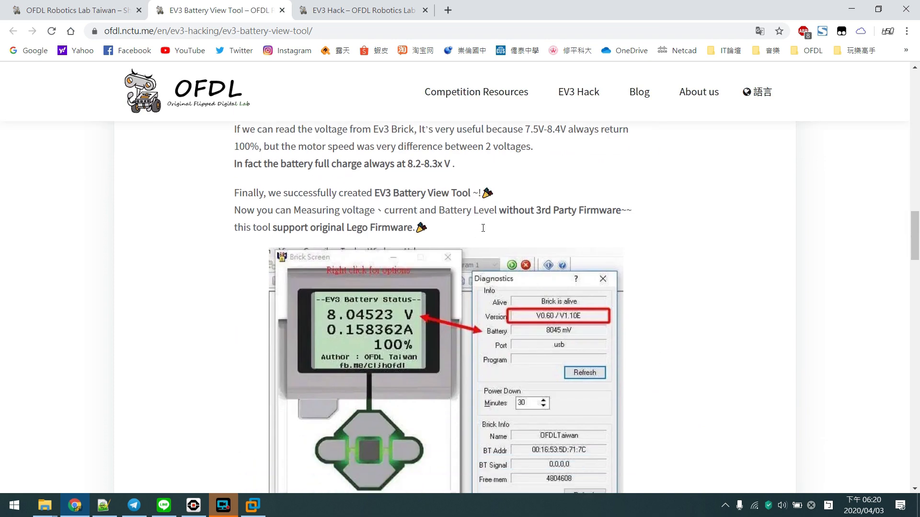
{"action": "scroll", "scroll_direction": "down", "scroll_amount": 3}
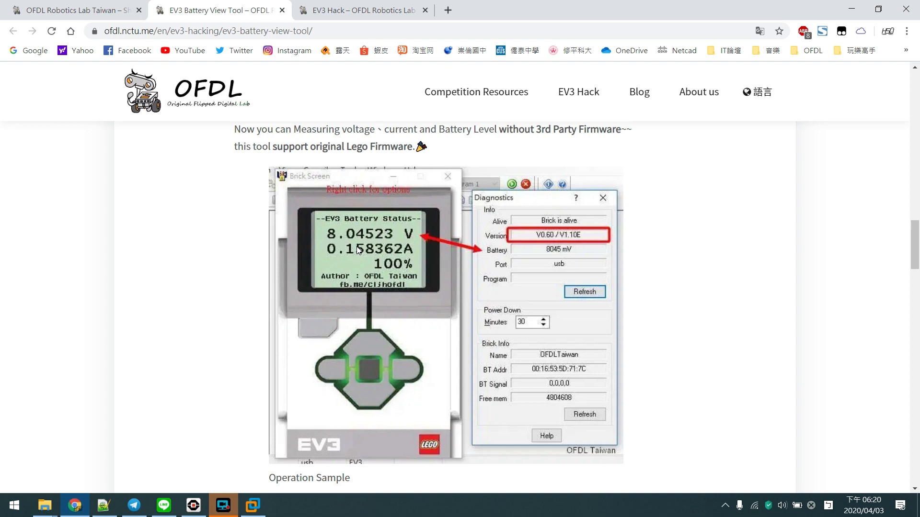
{"action": "mouse_move", "coordinate": [337, 229]}
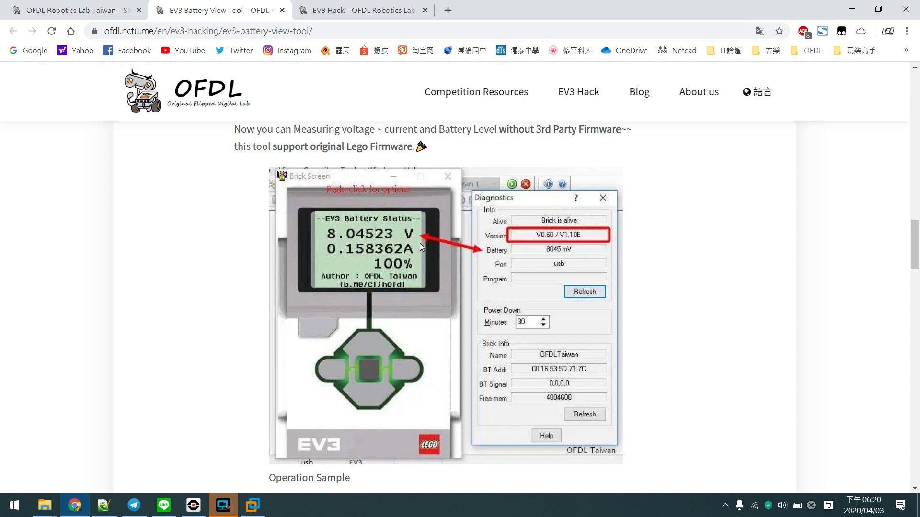
{"action": "mouse_move", "coordinate": [434, 246]}
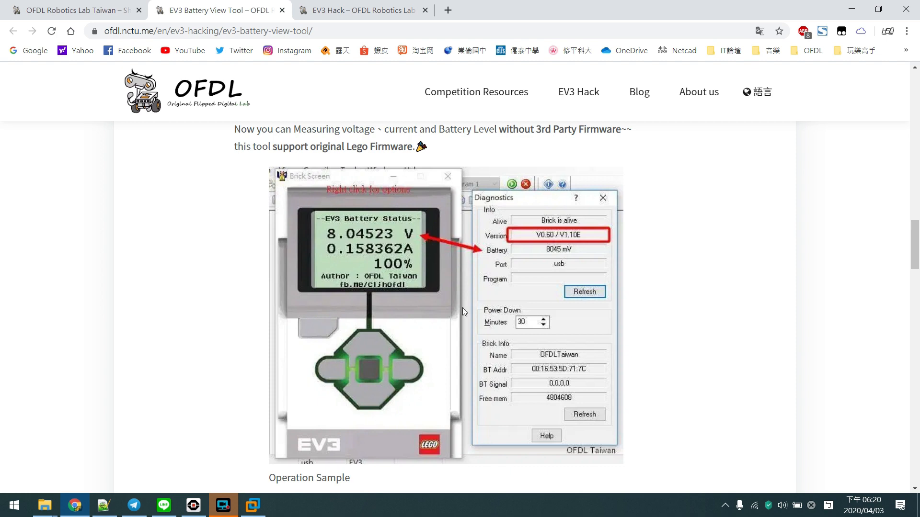
{"action": "mouse_move", "coordinate": [241, 449]}
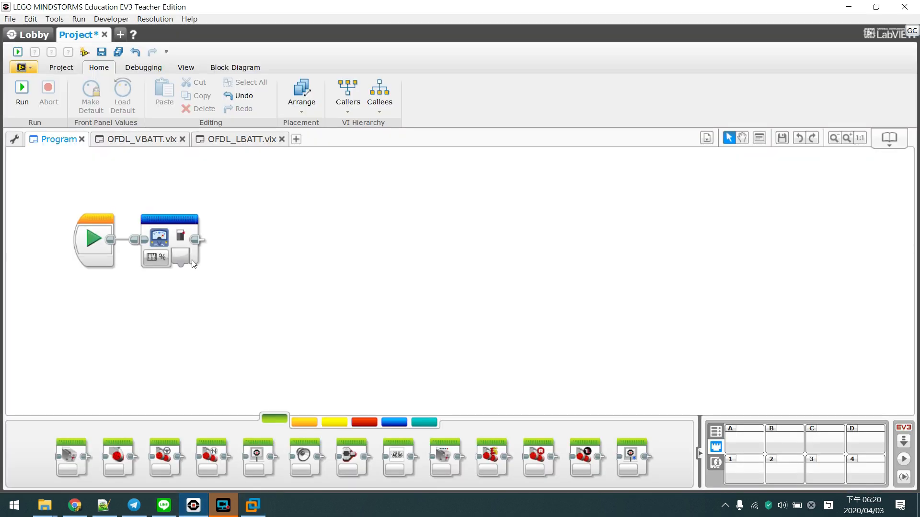
{"action": "left_click", "coordinate": [137, 139]}
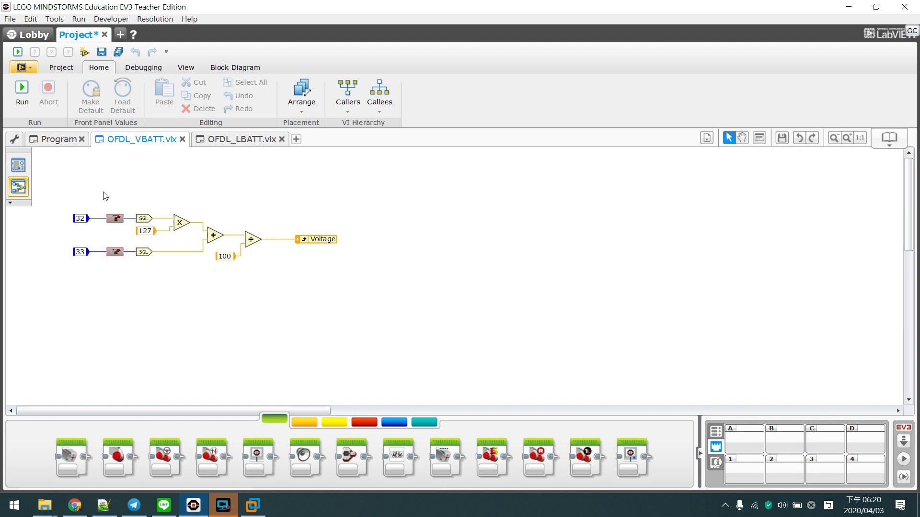
{"action": "left_click", "coordinate": [235, 139]}
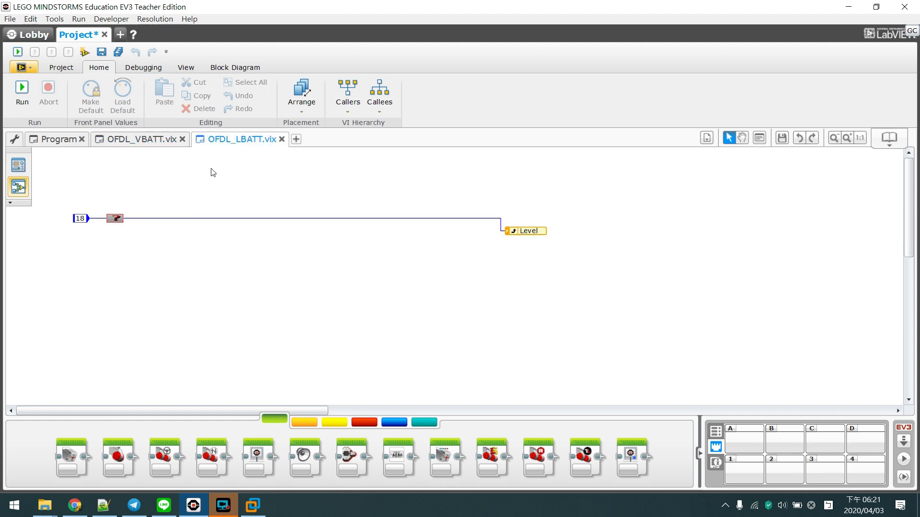
{"action": "mouse_move", "coordinate": [132, 181]}
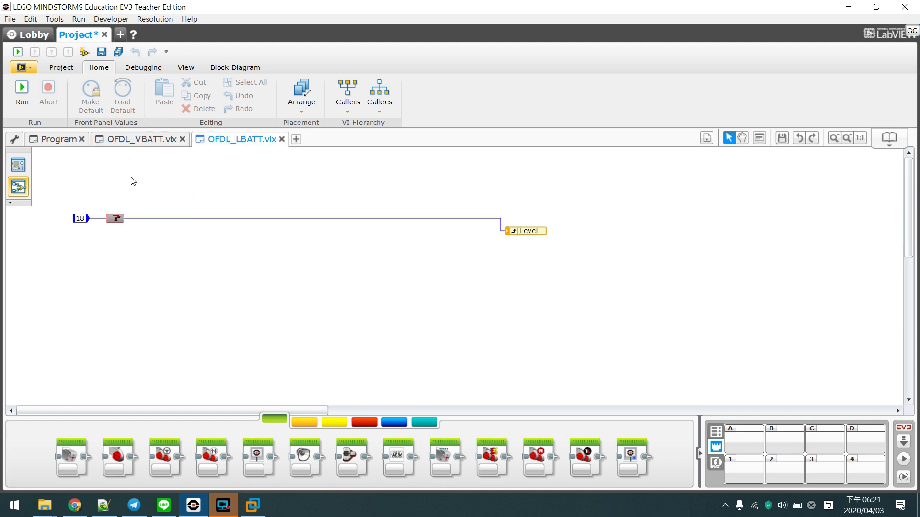
{"action": "left_click", "coordinate": [57, 139]}
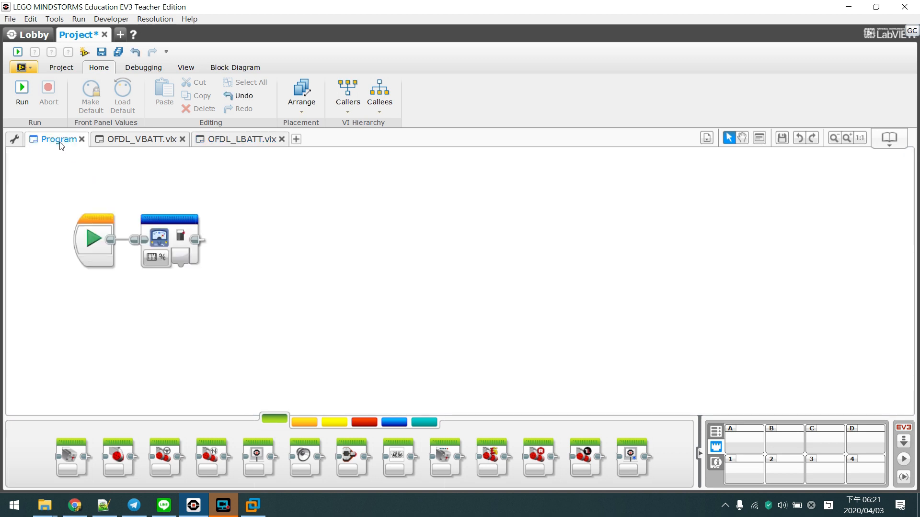
{"action": "mouse_move", "coordinate": [110, 182]}
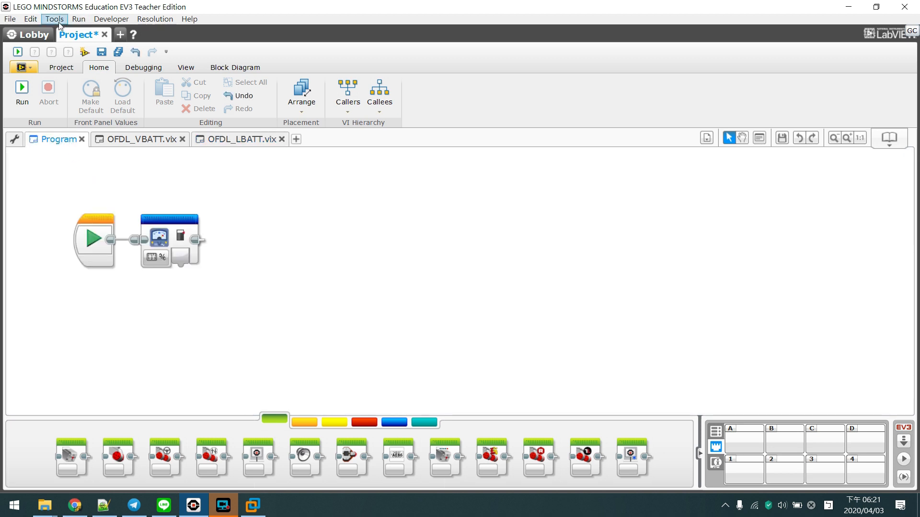
Flash the EV3-V1.21C-OFDL.bin custom firmware to the brick via Tools > Firmware Update
{"action": "left_click", "coordinate": [54, 19]}
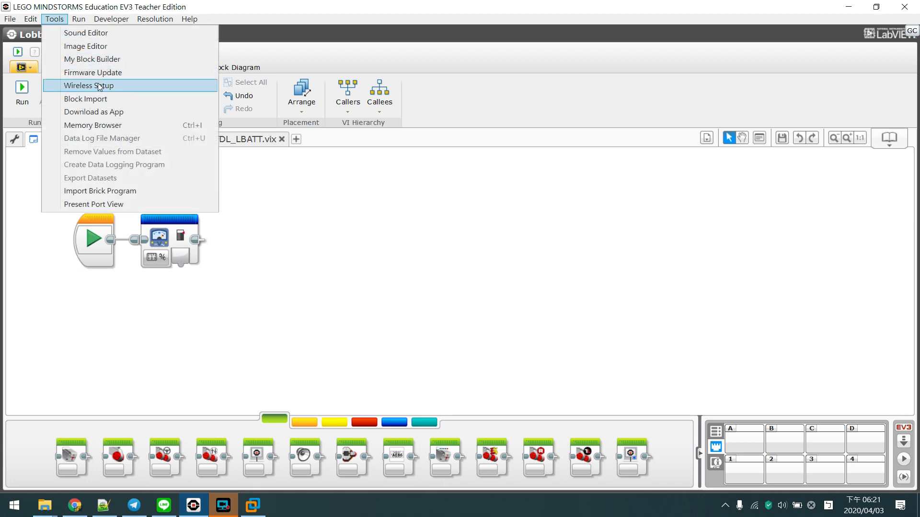
{"action": "left_click", "coordinate": [93, 72]}
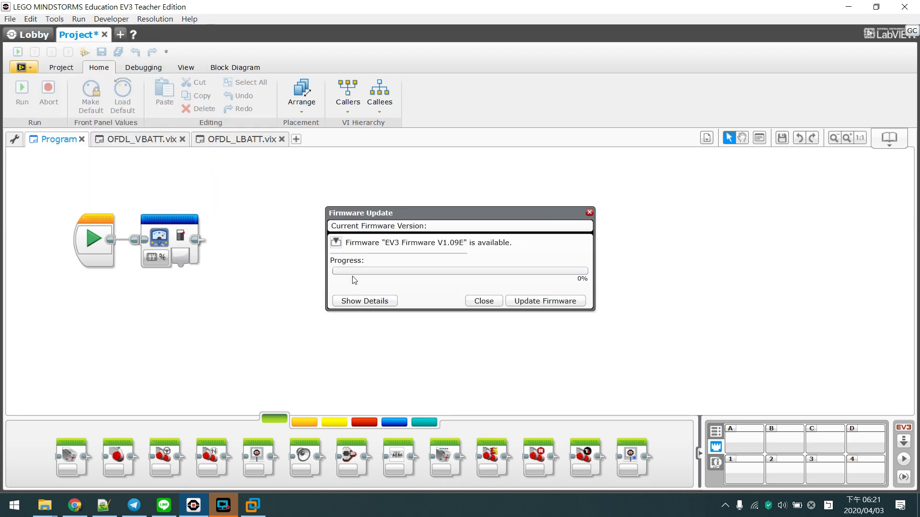
{"action": "left_click", "coordinate": [363, 301]}
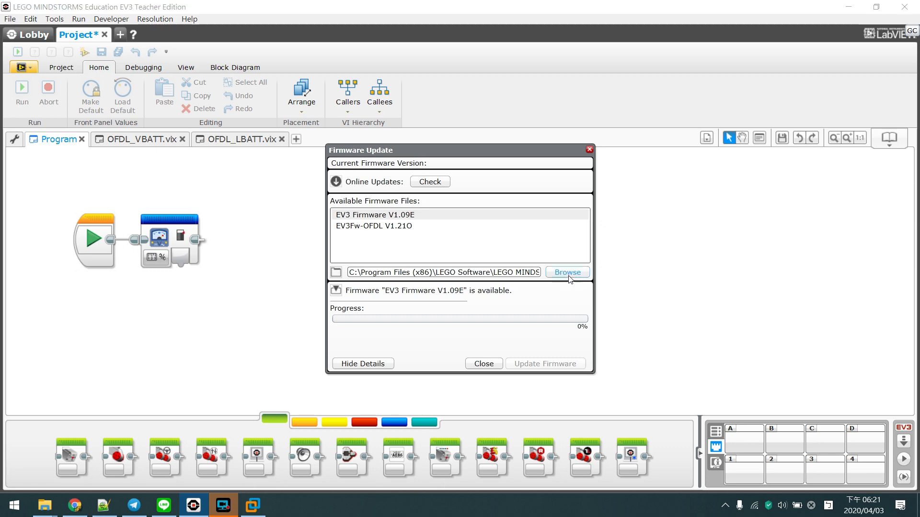
{"action": "left_click", "coordinate": [567, 272]}
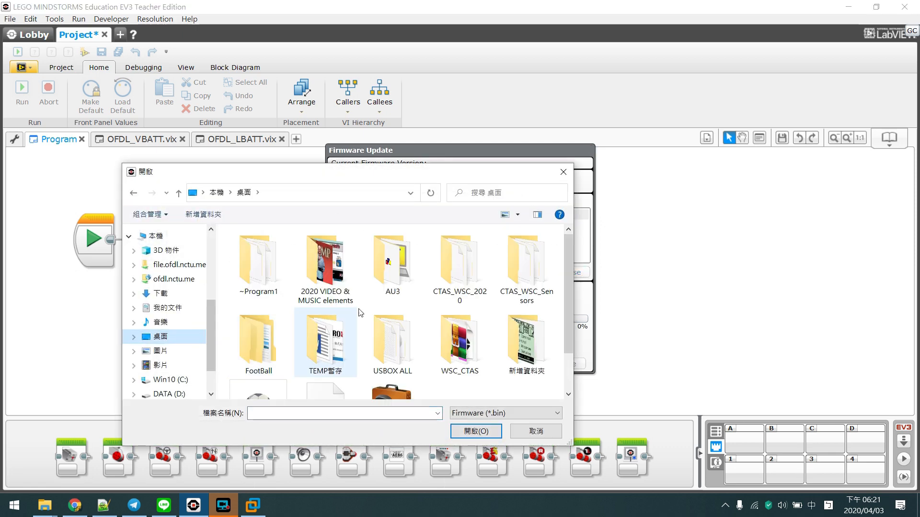
{"action": "left_click", "coordinate": [325, 352]}
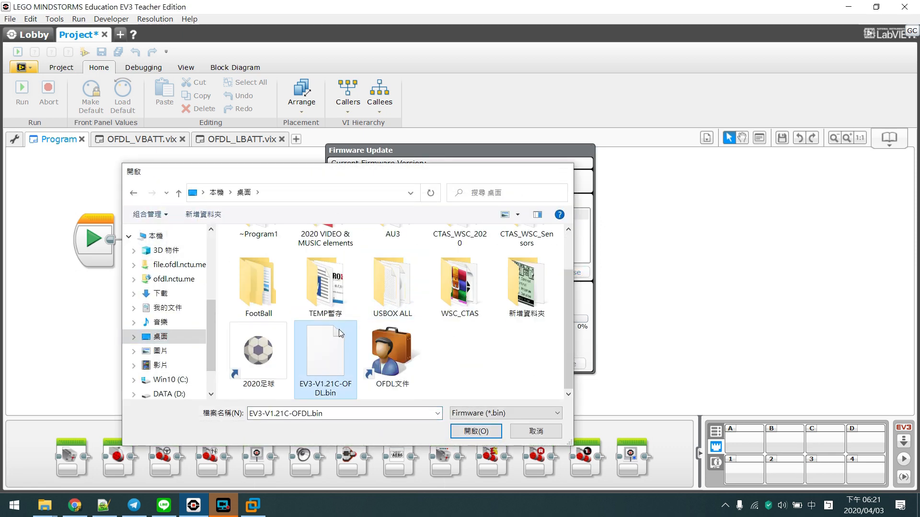
{"action": "left_click", "coordinate": [475, 431]}
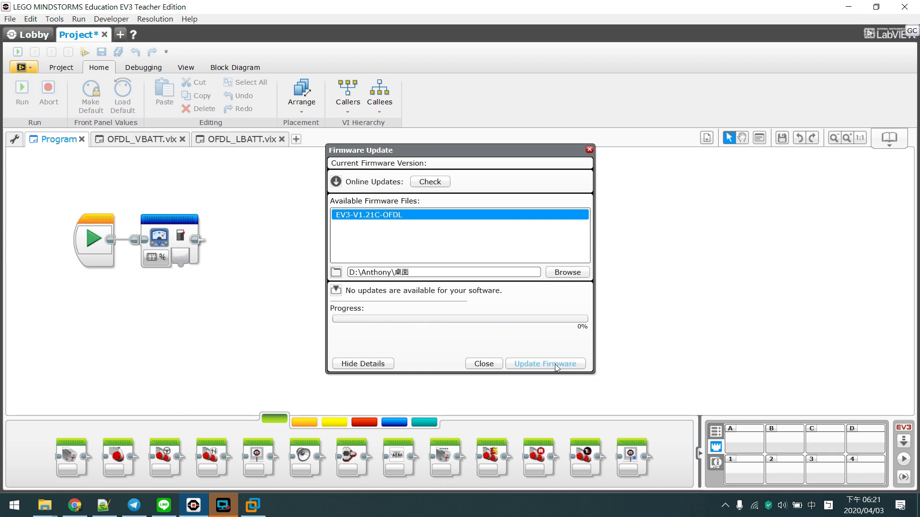
{"action": "left_click", "coordinate": [544, 363]}
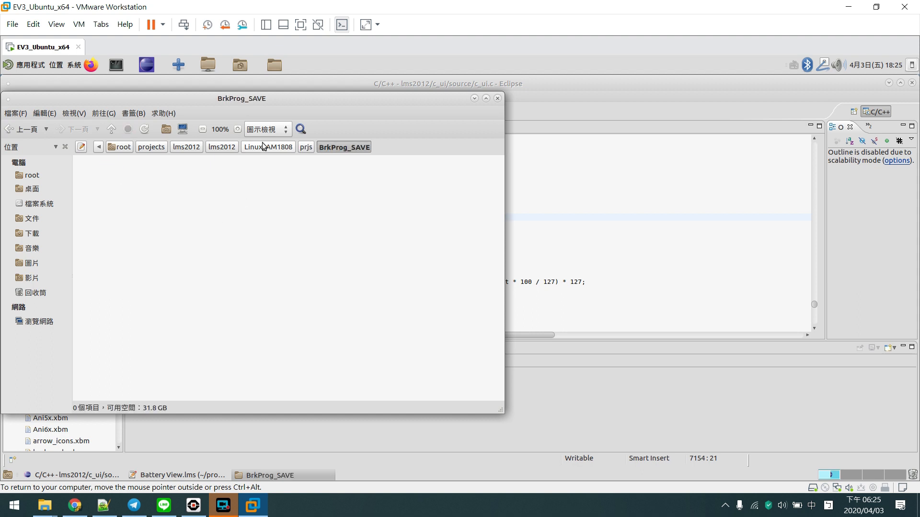
Browse from Linux_AM1808 into apps > Battery View to find Battery View.rbf and icon.rgf
{"action": "left_click", "coordinate": [272, 147]}
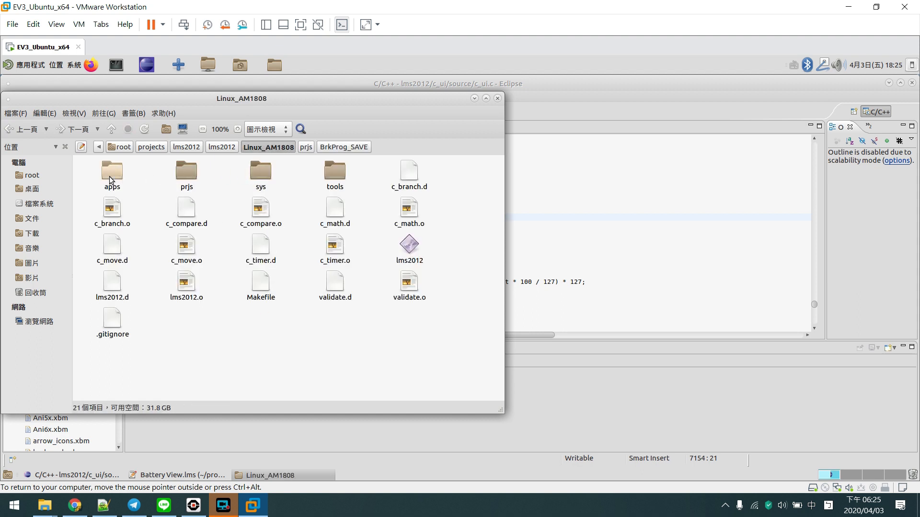
{"action": "double_click", "coordinate": [112, 172]}
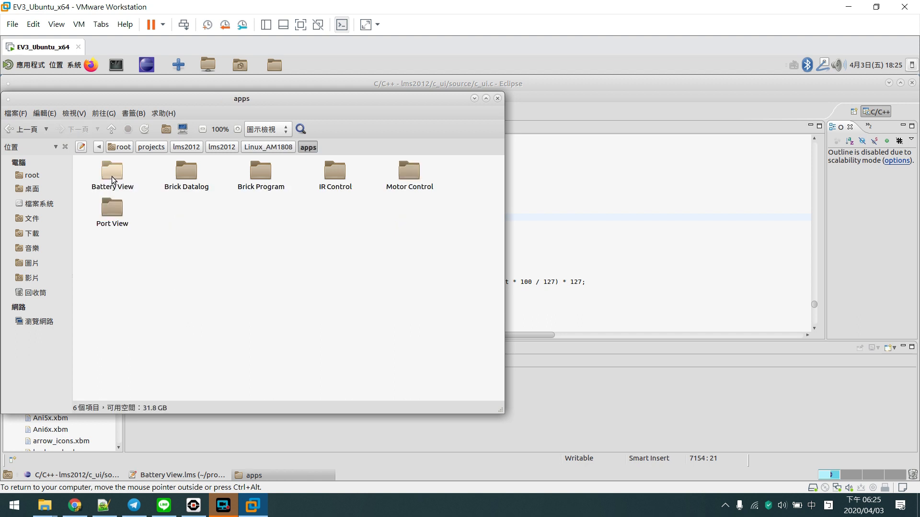
{"action": "double_click", "coordinate": [112, 170]}
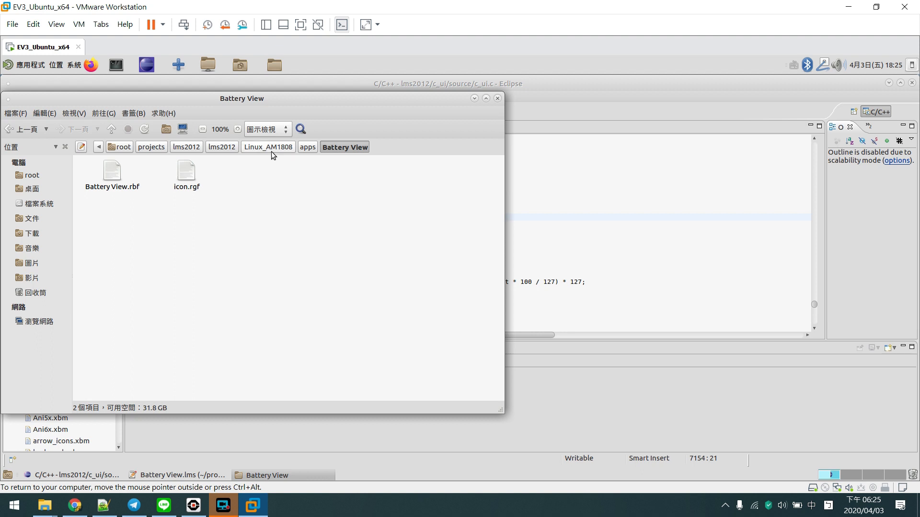
{"action": "left_click", "coordinate": [268, 147]}
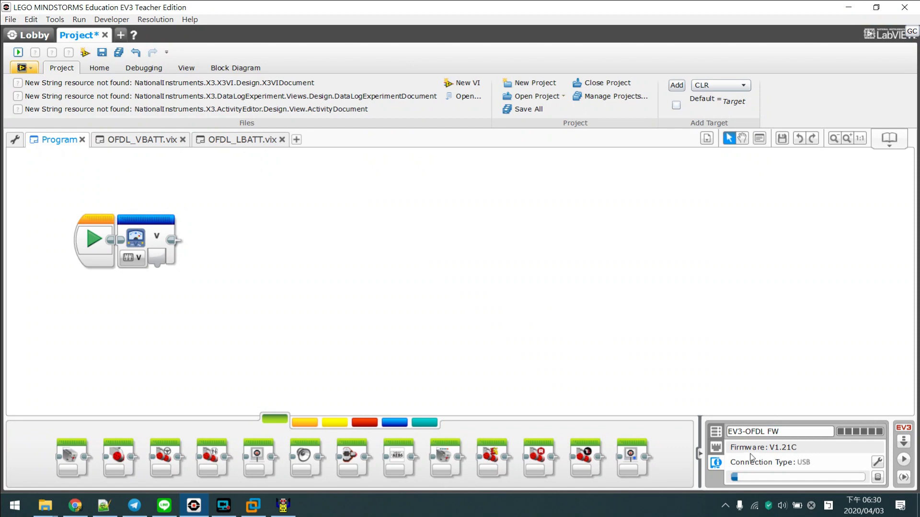
{"action": "mouse_move", "coordinate": [766, 450]}
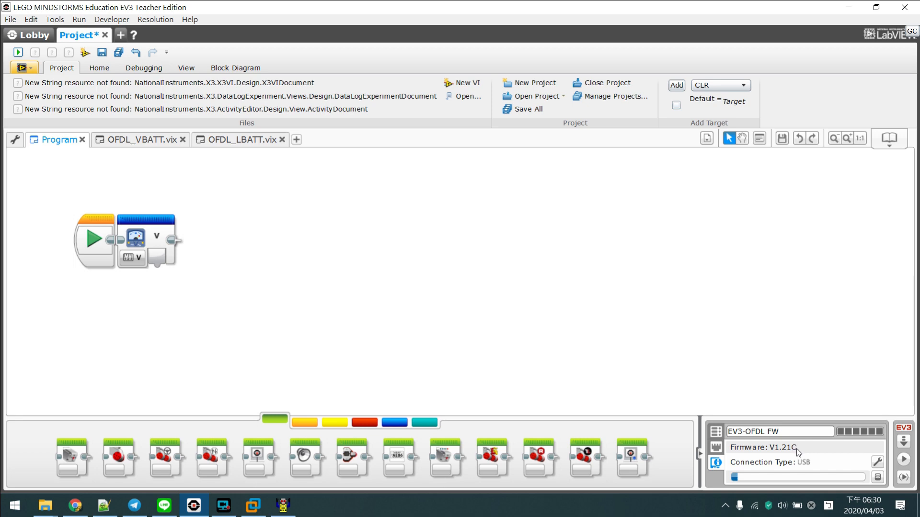
{"action": "mouse_move", "coordinate": [419, 311]}
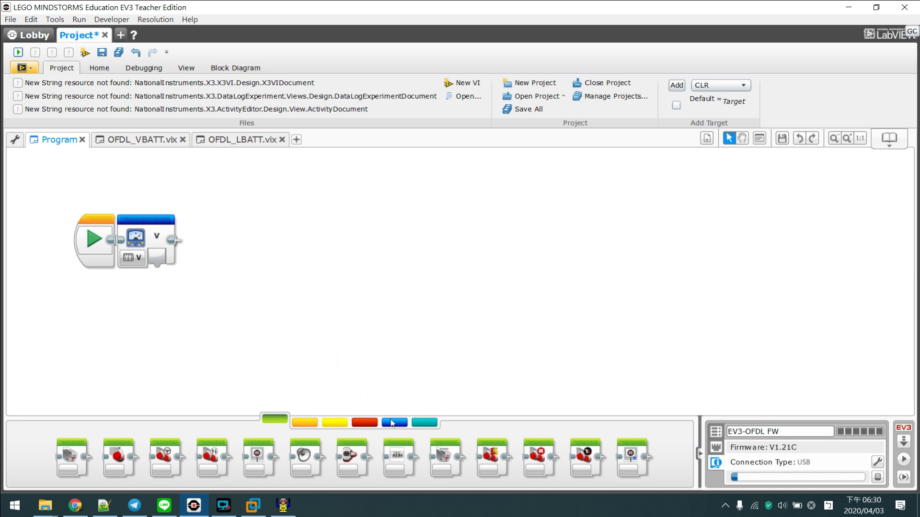
{"action": "left_click", "coordinate": [304, 422]}
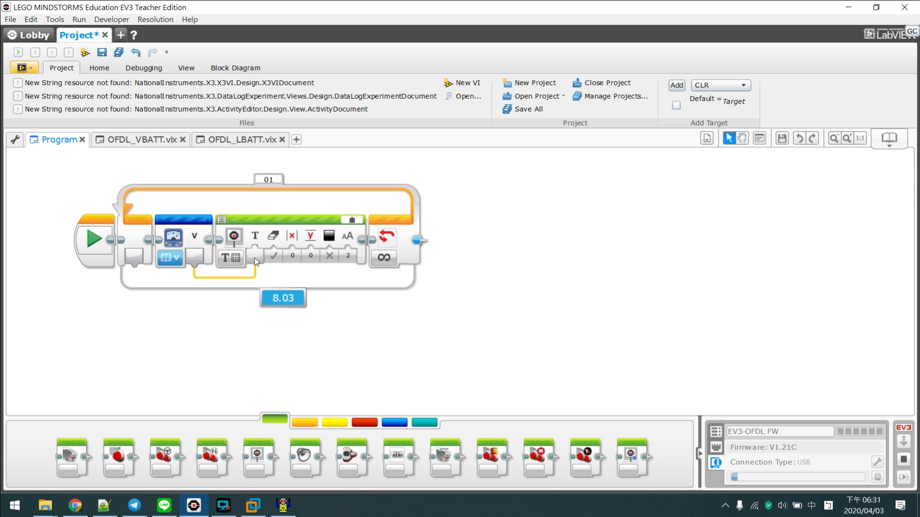
{"action": "mouse_move", "coordinate": [267, 331]}
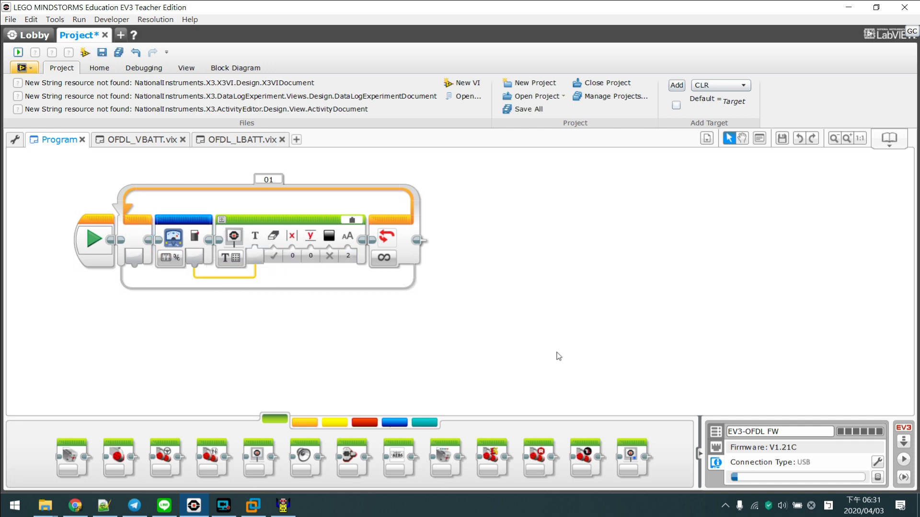
{"action": "mouse_move", "coordinate": [854, 436]}
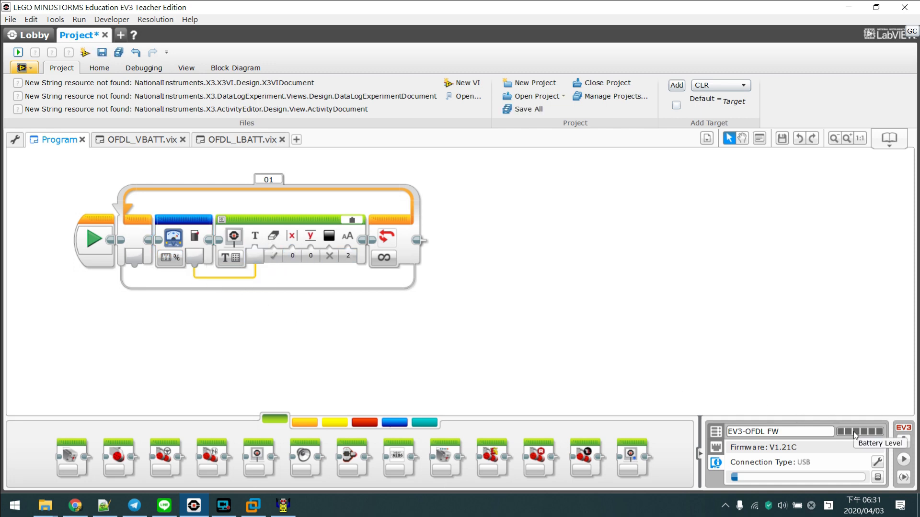
{"action": "mouse_move", "coordinate": [857, 442]}
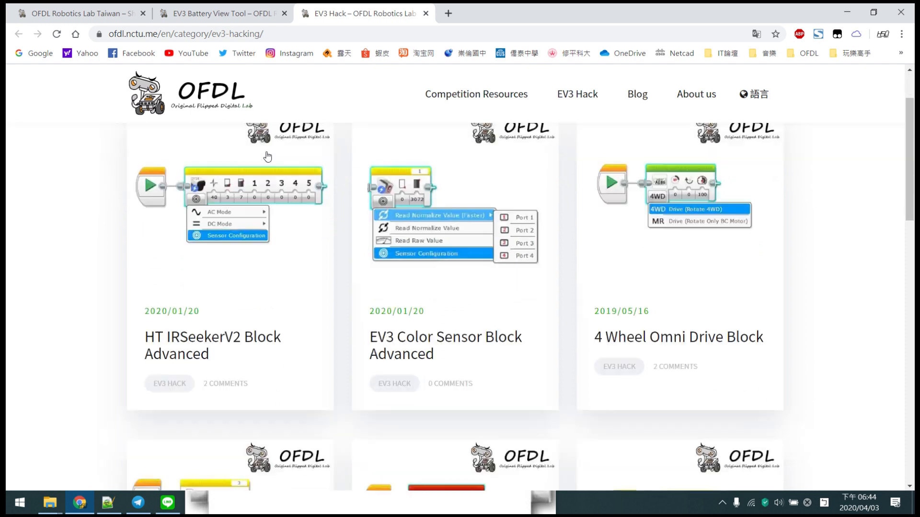
Scroll to the end of the OFDL EV3 Hack article list to reach the EV3 Battery View Tool post
{"action": "scroll", "scroll_direction": "down", "scroll_amount": 3}
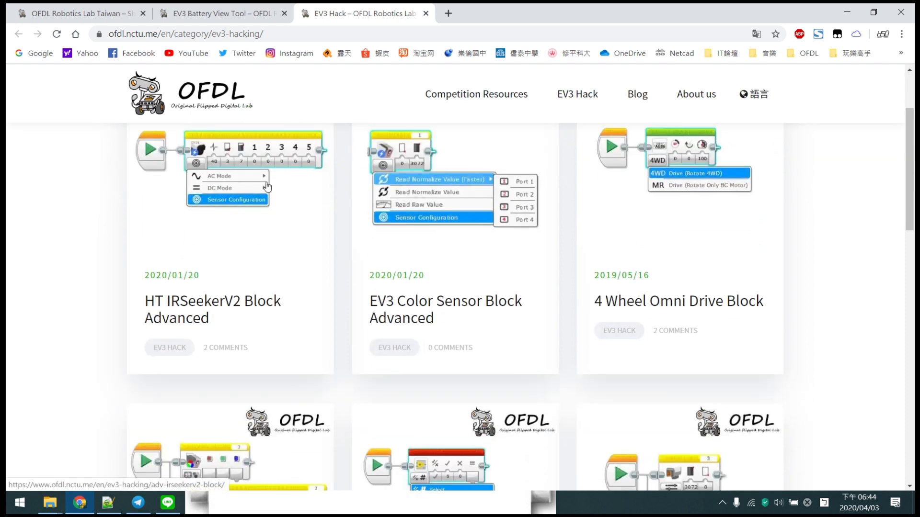
{"action": "mouse_move", "coordinate": [241, 220]}
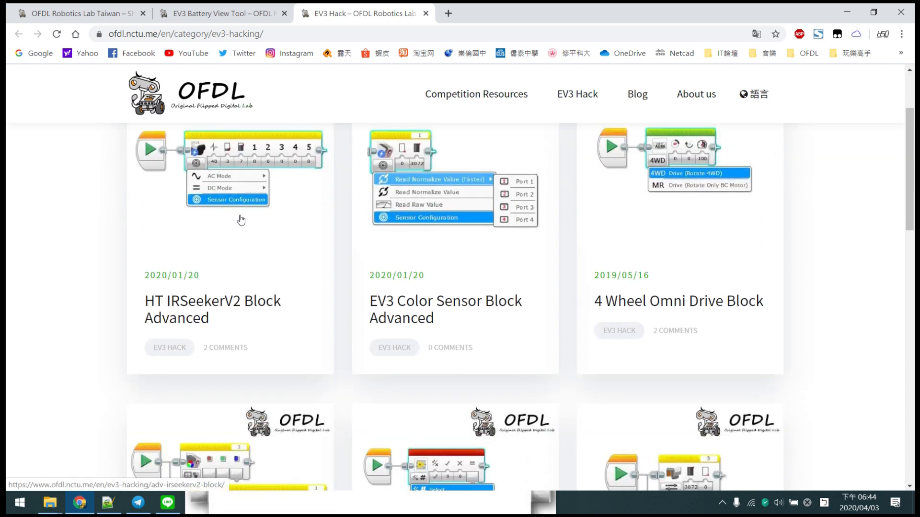
{"action": "mouse_move", "coordinate": [251, 193]}
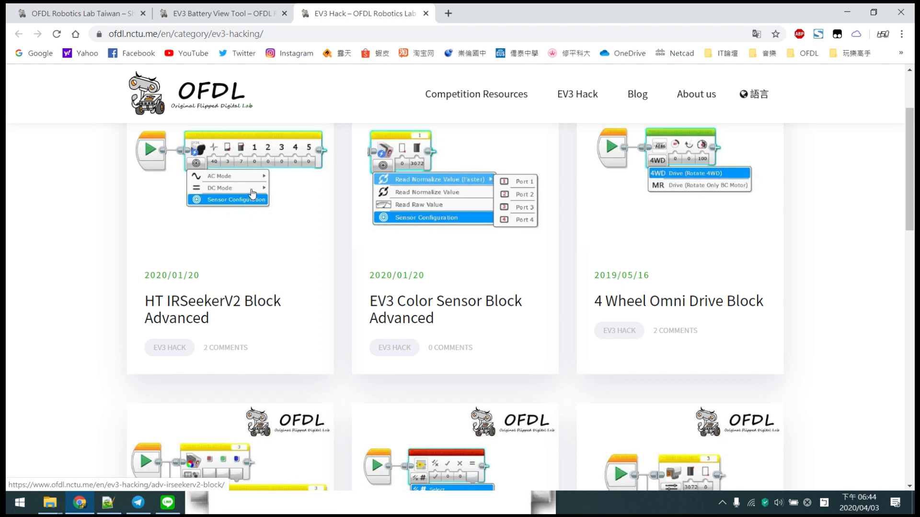
{"action": "mouse_move", "coordinate": [248, 205]}
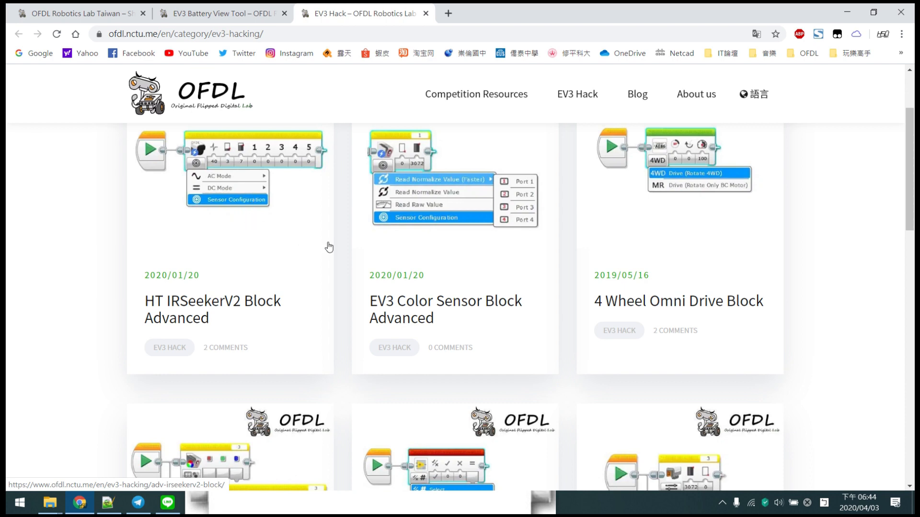
{"action": "mouse_move", "coordinate": [471, 223]}
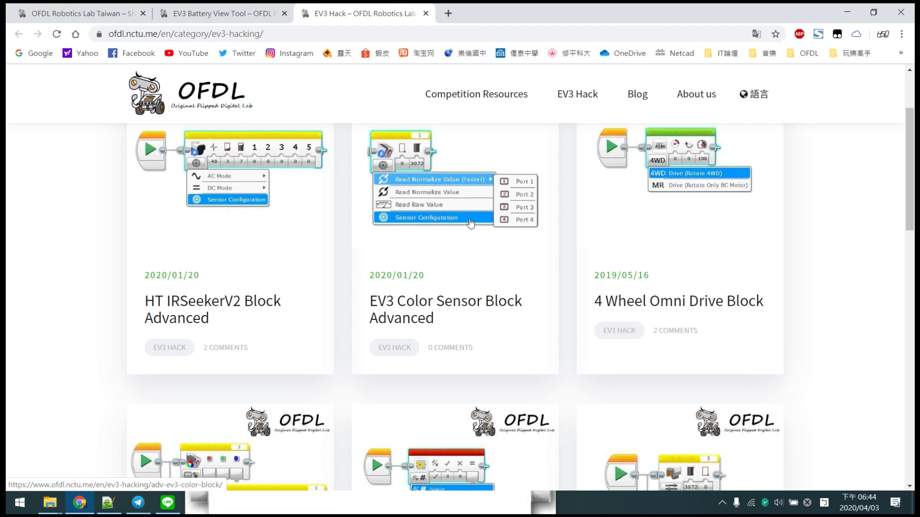
{"action": "mouse_move", "coordinate": [469, 222]}
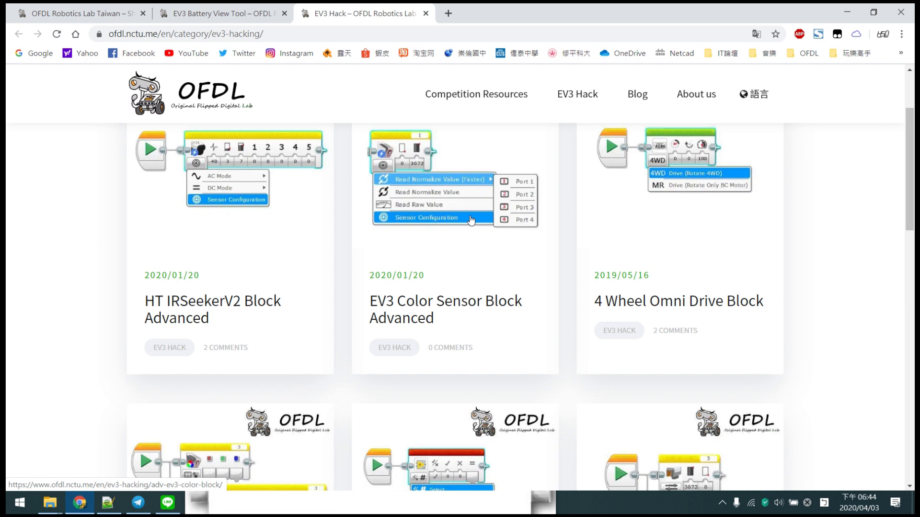
{"action": "scroll", "scroll_direction": "down", "scroll_amount": 3}
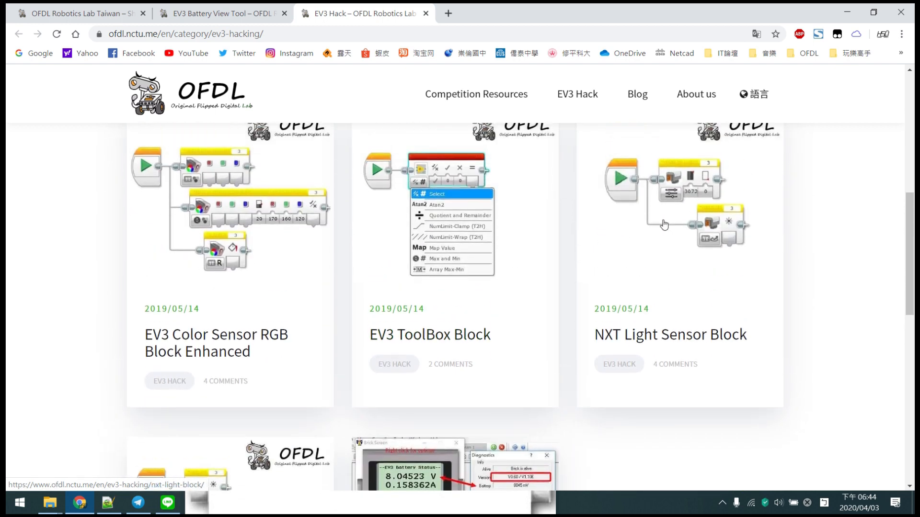
{"action": "scroll", "scroll_direction": "down", "scroll_amount": 3}
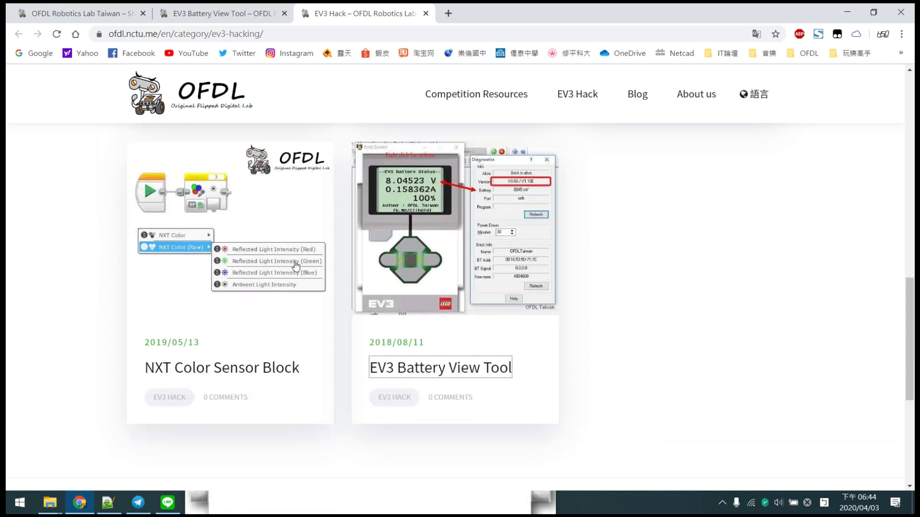
{"action": "scroll", "scroll_direction": "down", "scroll_amount": 3}
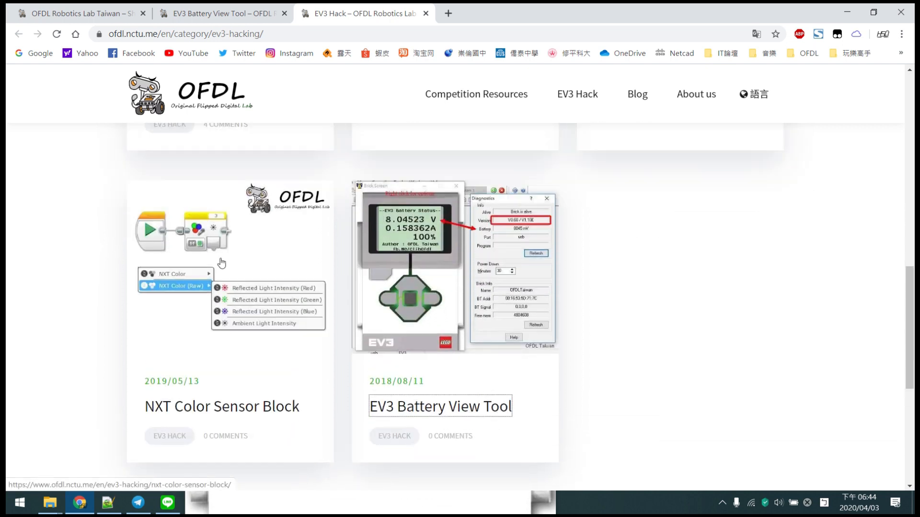